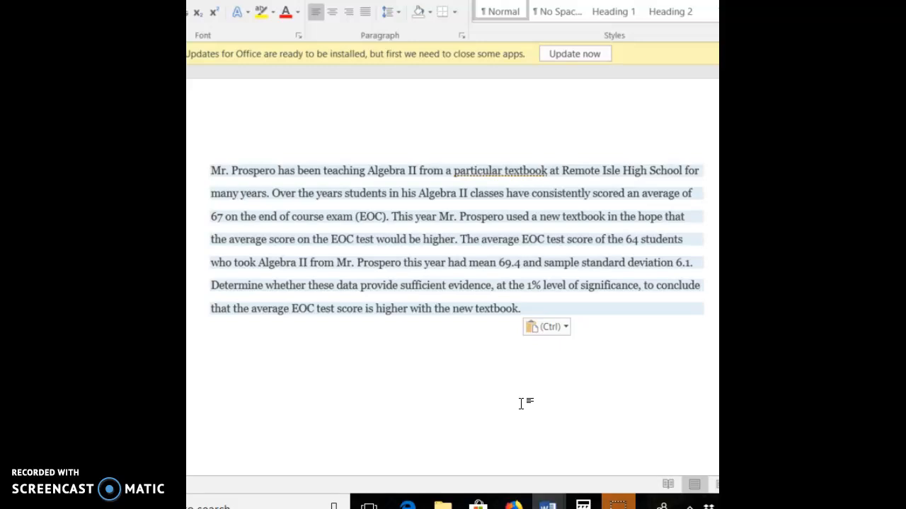
# Step: Write the null hypothesis 'Ho: mu = 67' below the word problem
pyautogui.click(210, 337)
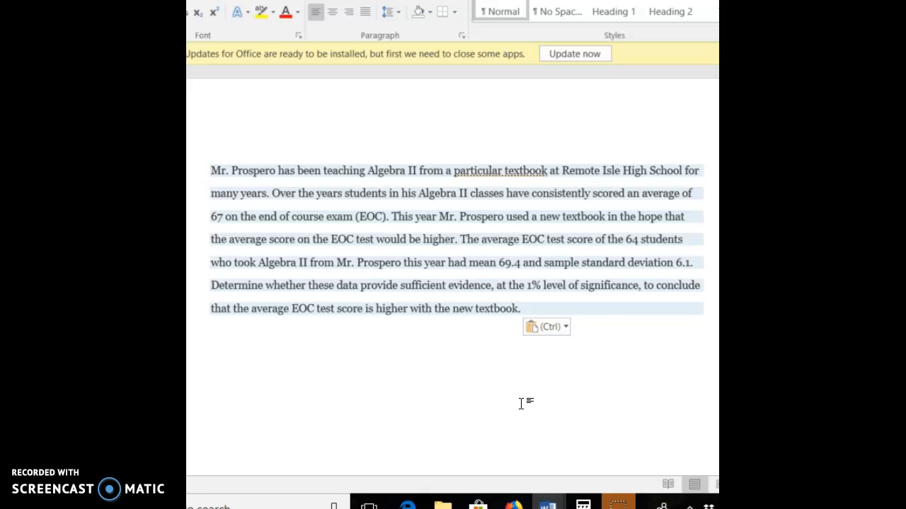
pyautogui.click(210, 336)
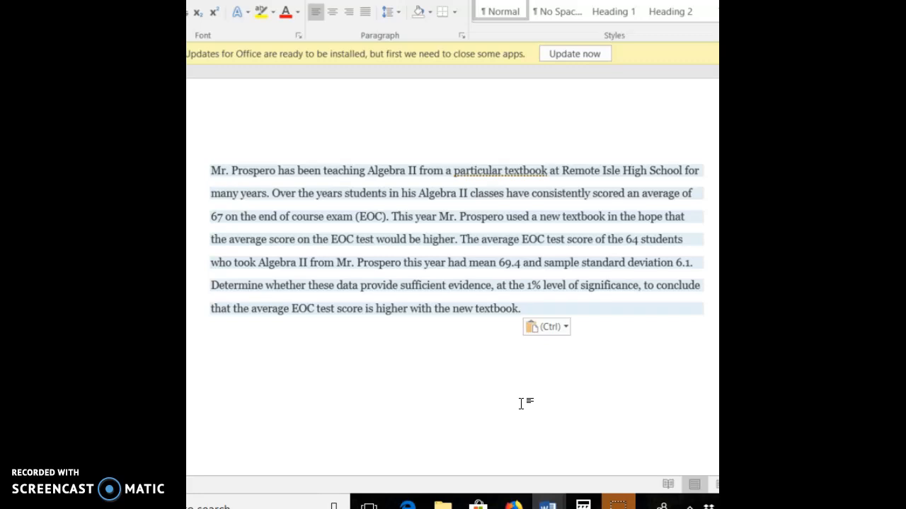
pyautogui.write('H')
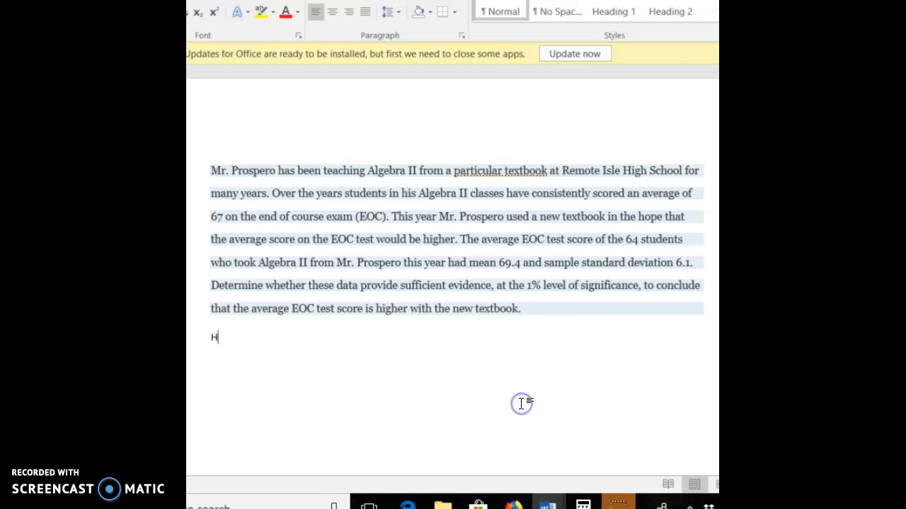
pyautogui.write('0')
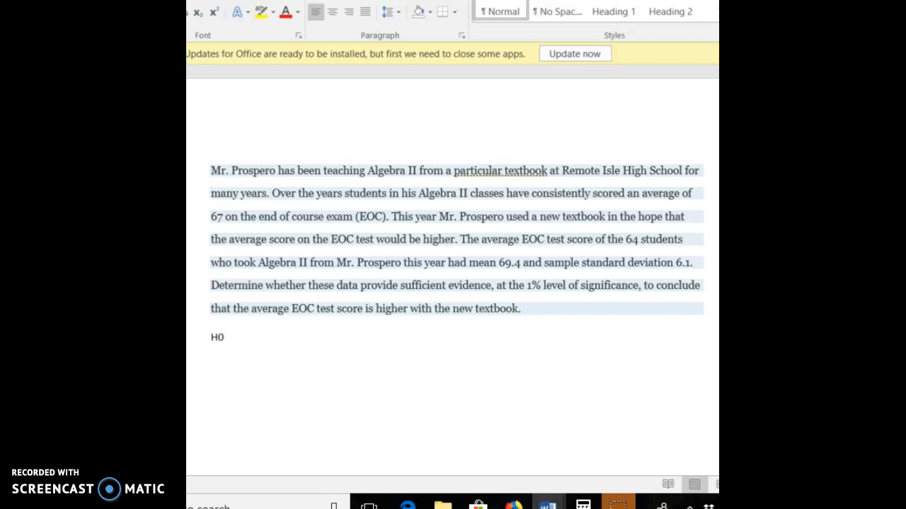
pyautogui.write('o')
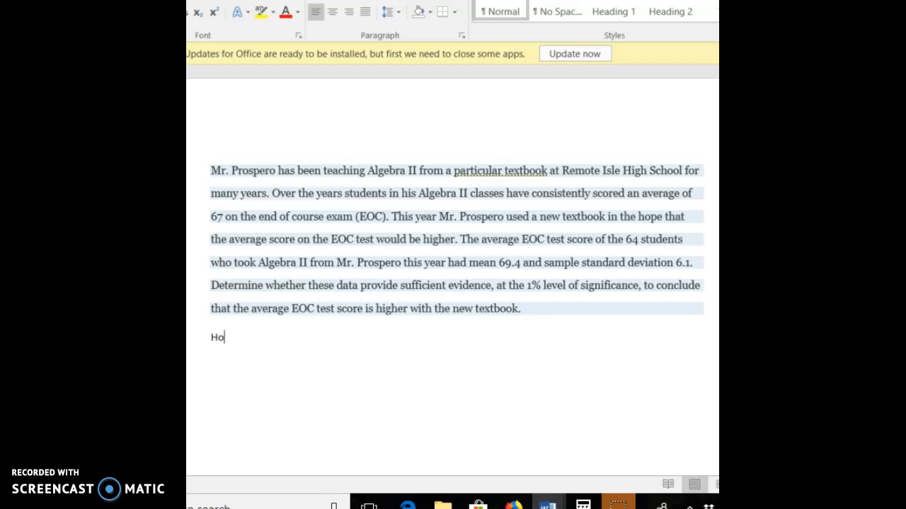
pyautogui.write('=')
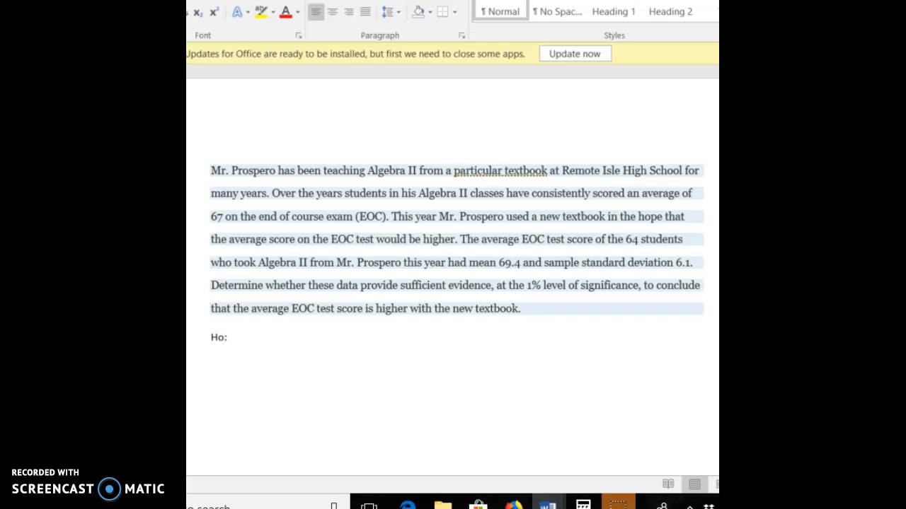
pyautogui.write('mu =')
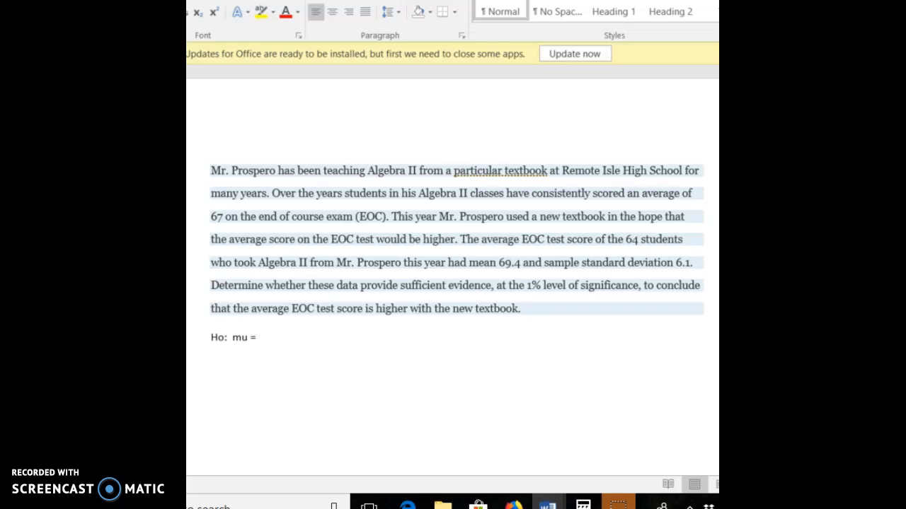
pyautogui.write('6')
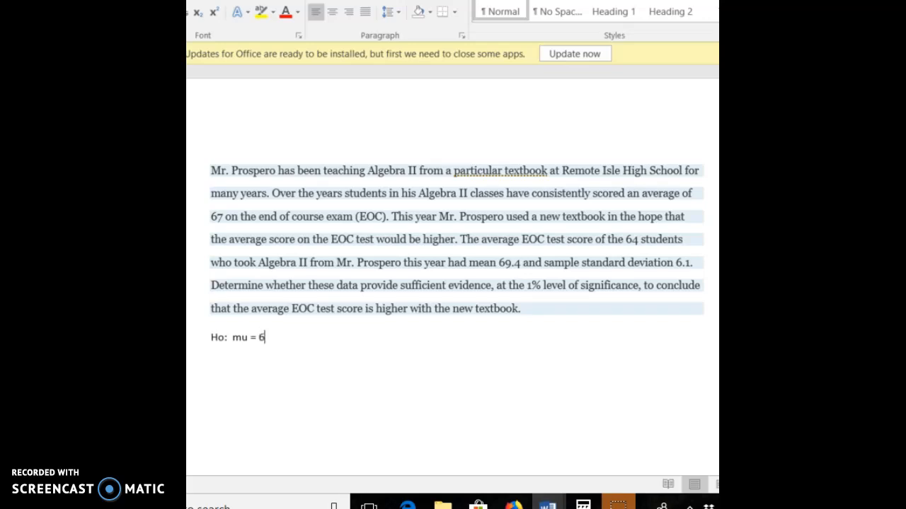
pyautogui.write('7')
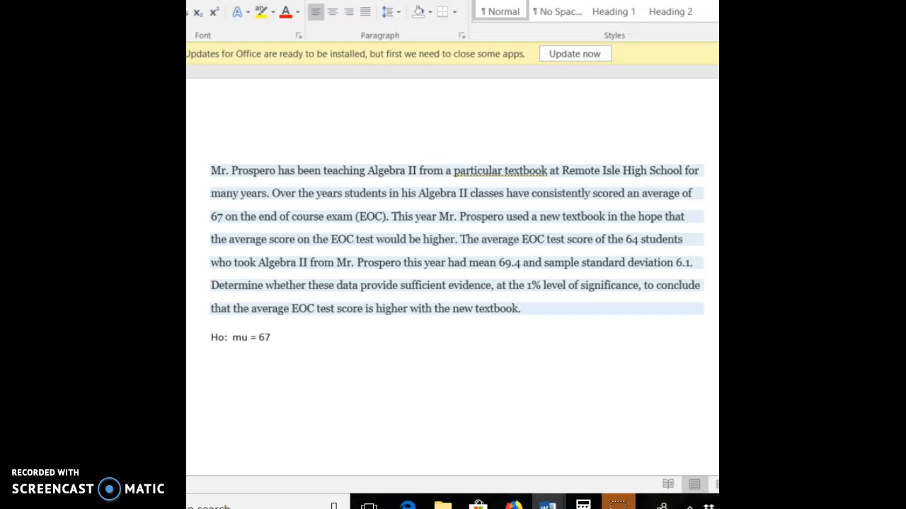
# Step: Add the alternative hypothesis 'HA: mu > 67' and begin the 'N' line
pyautogui.write('HA')
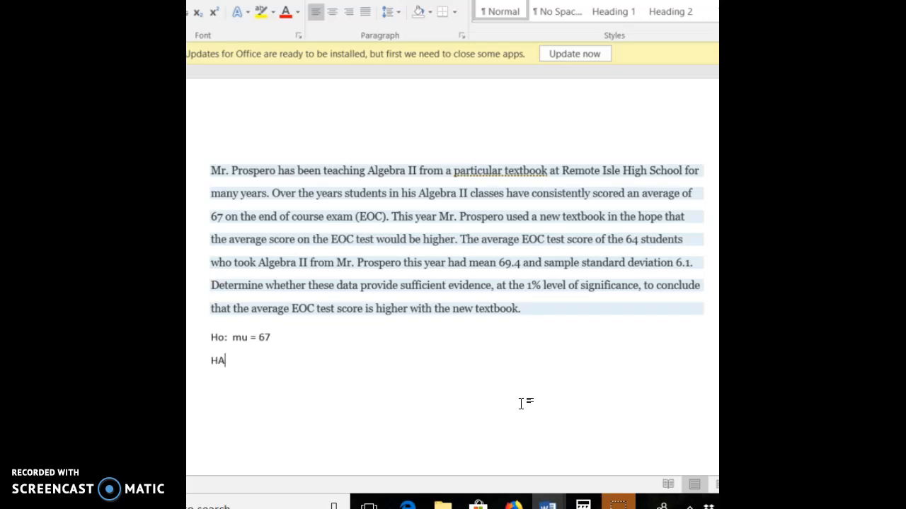
pyautogui.write(':')
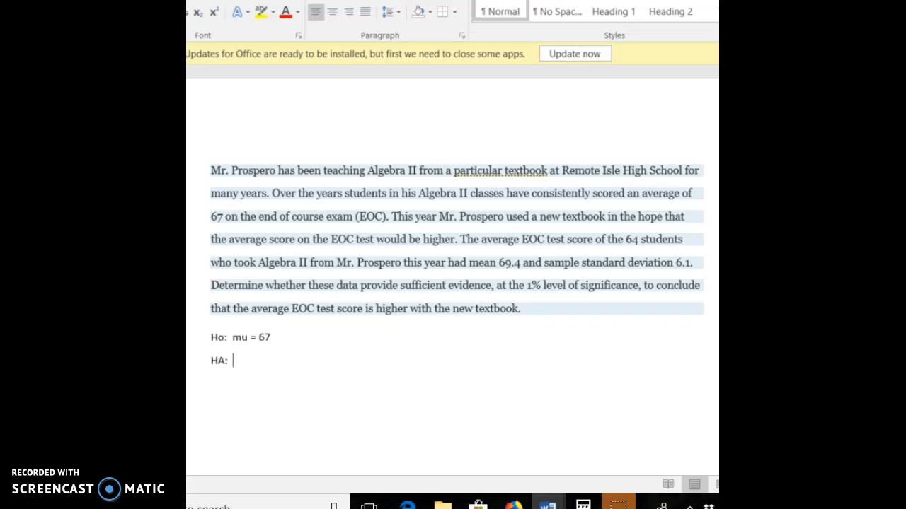
pyautogui.write('mu')
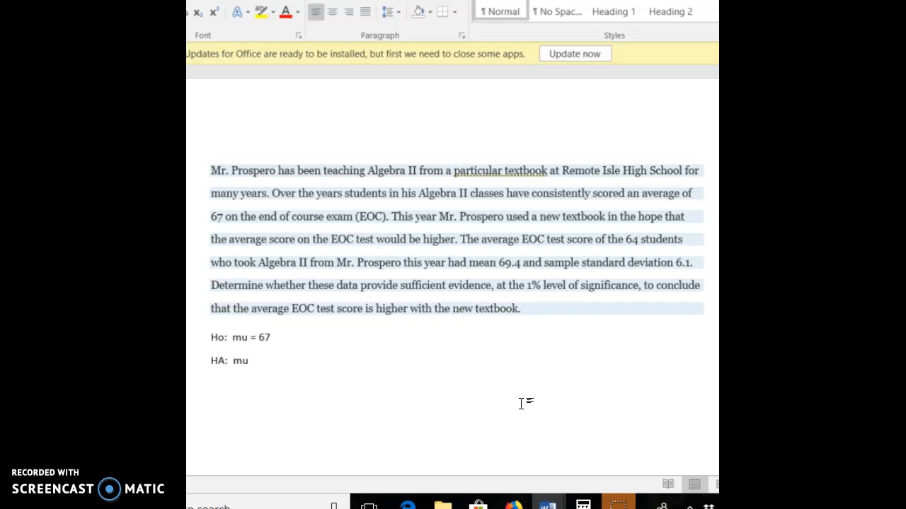
pyautogui.write('> 67')
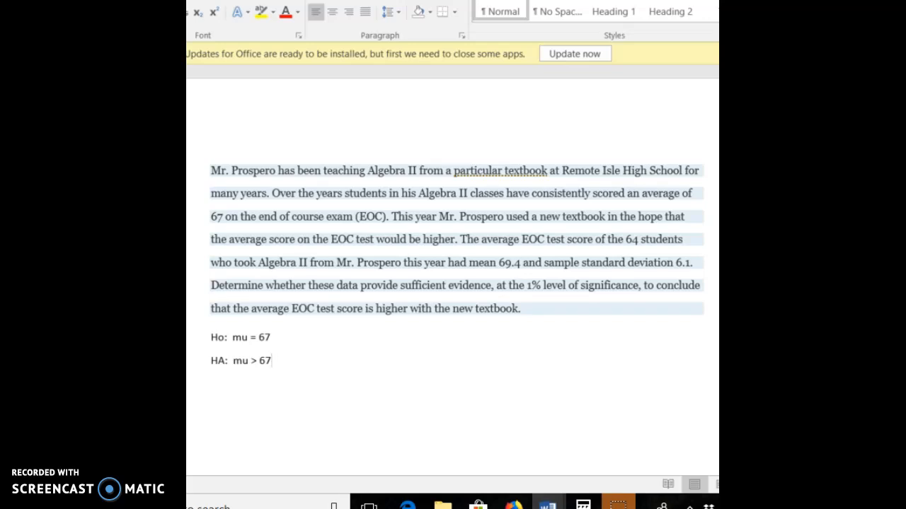
pyautogui.write('N = 64')
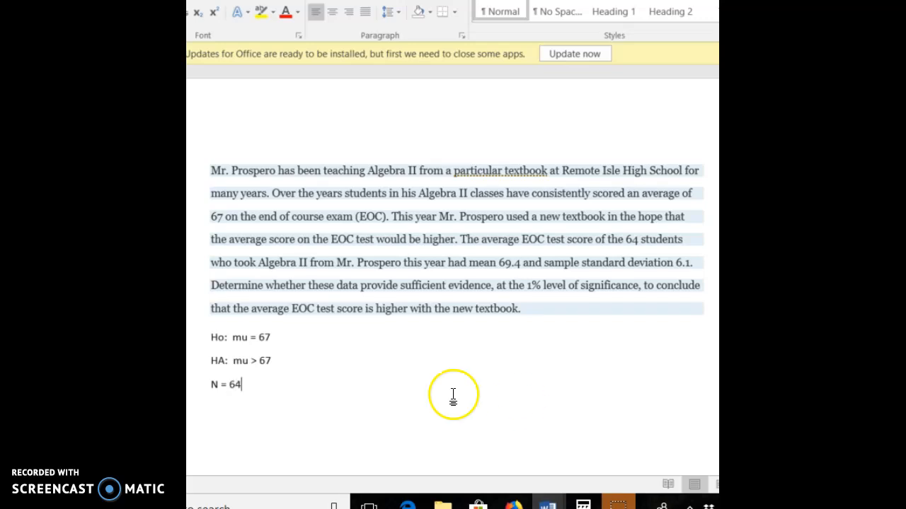
# Step: Complete the data line 'n = 64, xbar = 69.4, s = 6.1, alpha = .01' and start a new line
pyautogui.write(',')
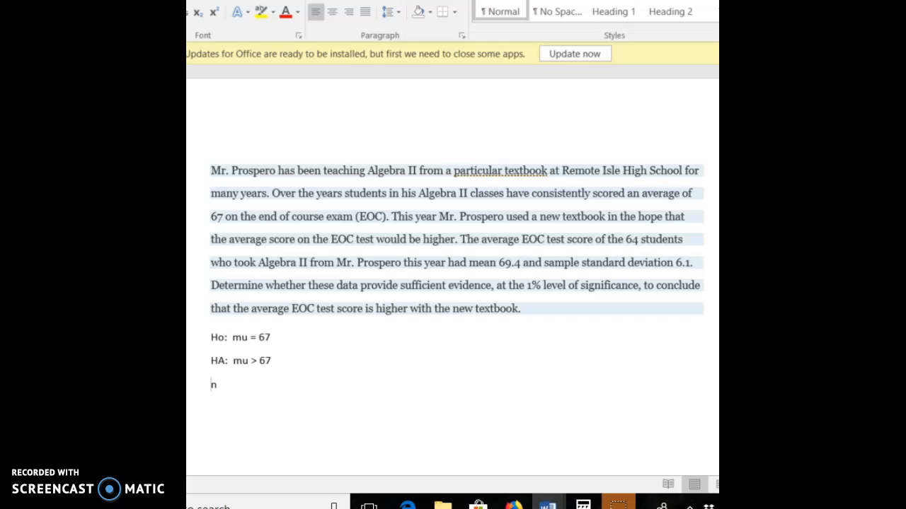
pyautogui.write('= 64,')
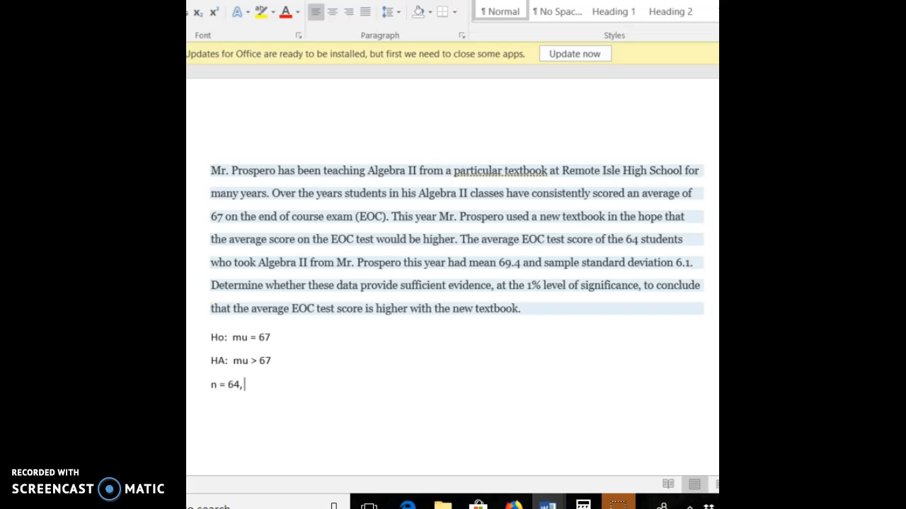
pyautogui.write('x')
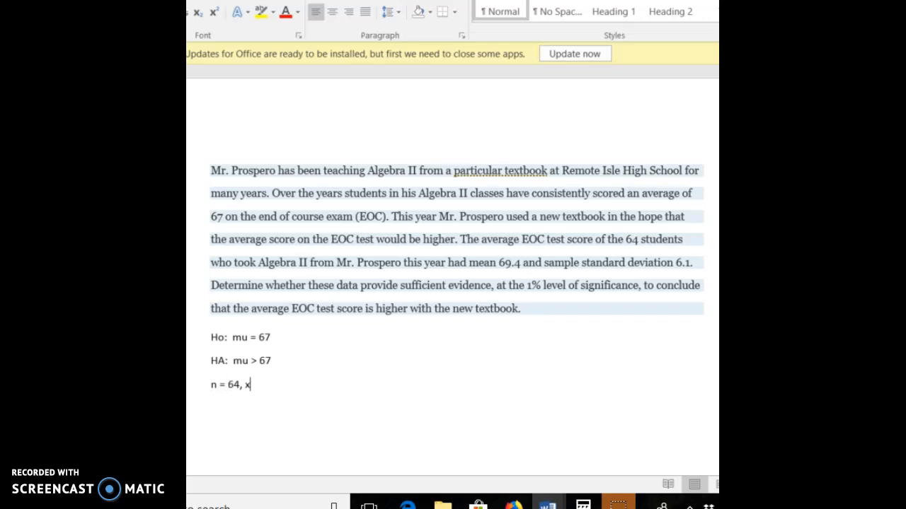
pyautogui.write('bar')
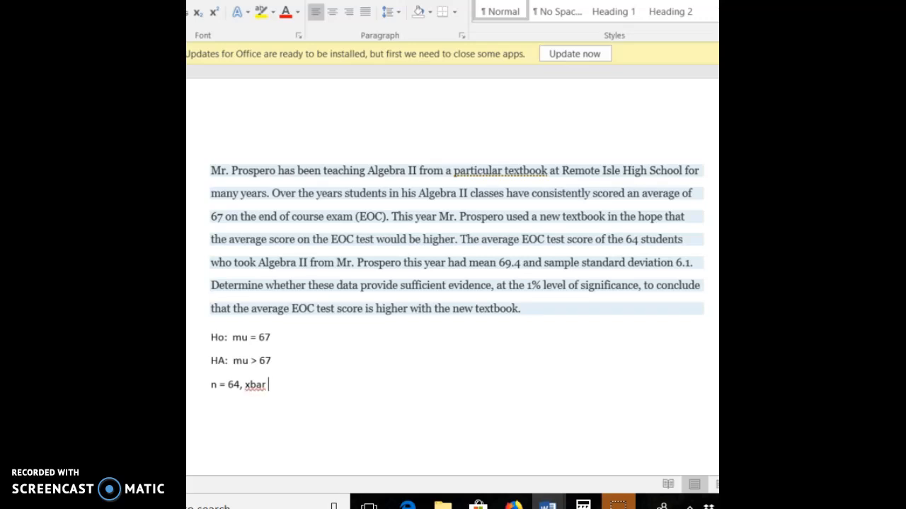
pyautogui.write('=')
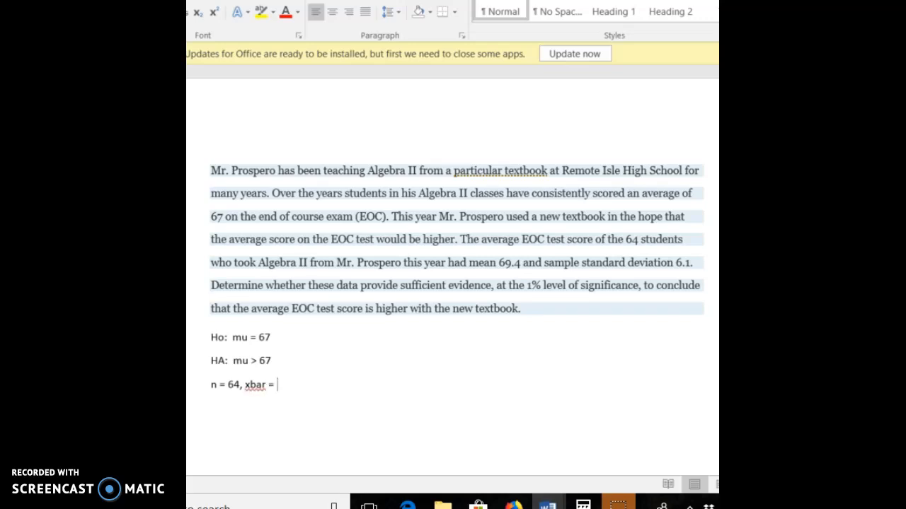
pyautogui.write('69')
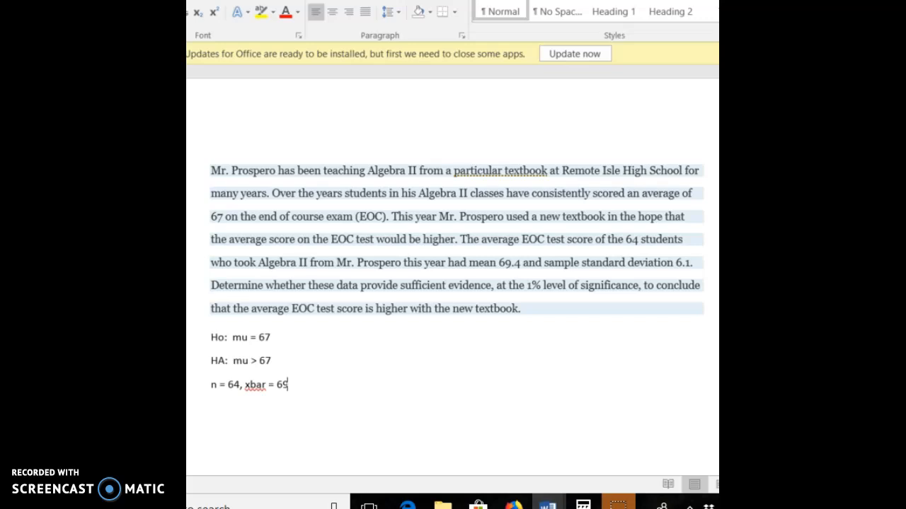
pyautogui.write('.4,')
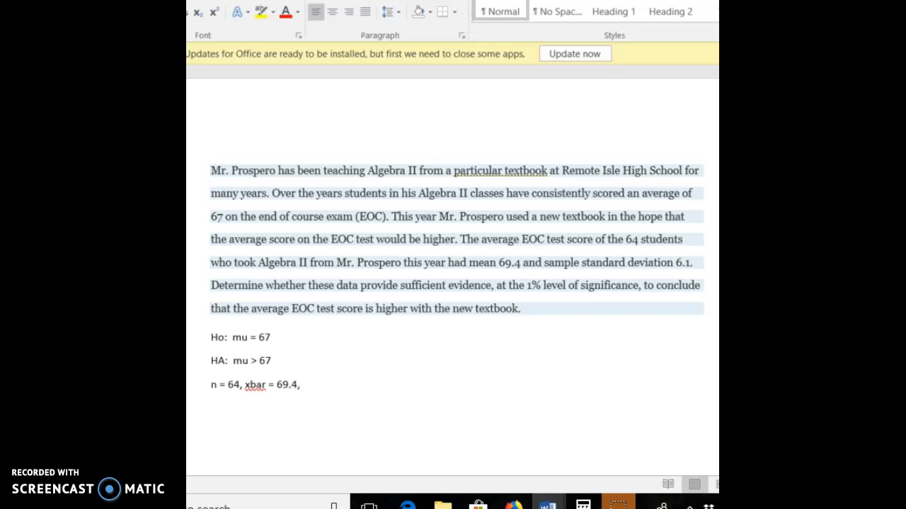
pyautogui.write('s = 6.1, alpha =')
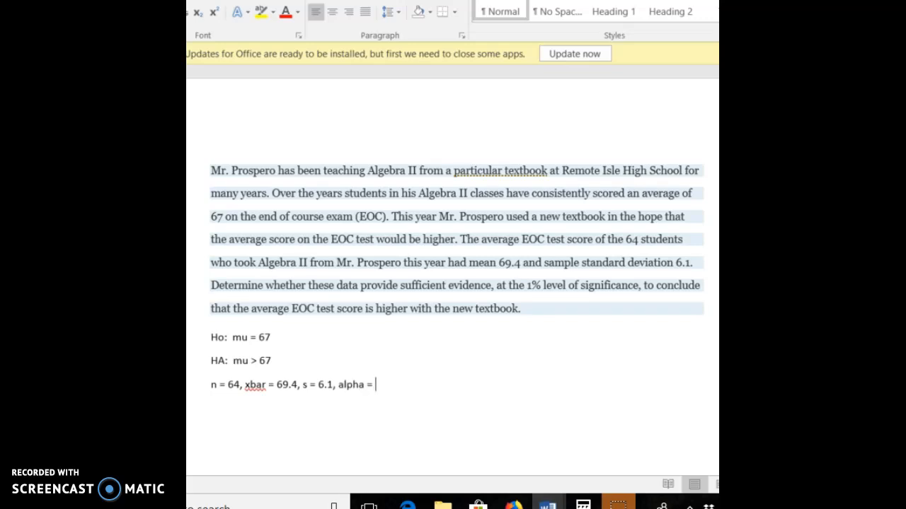
pyautogui.write('.01')
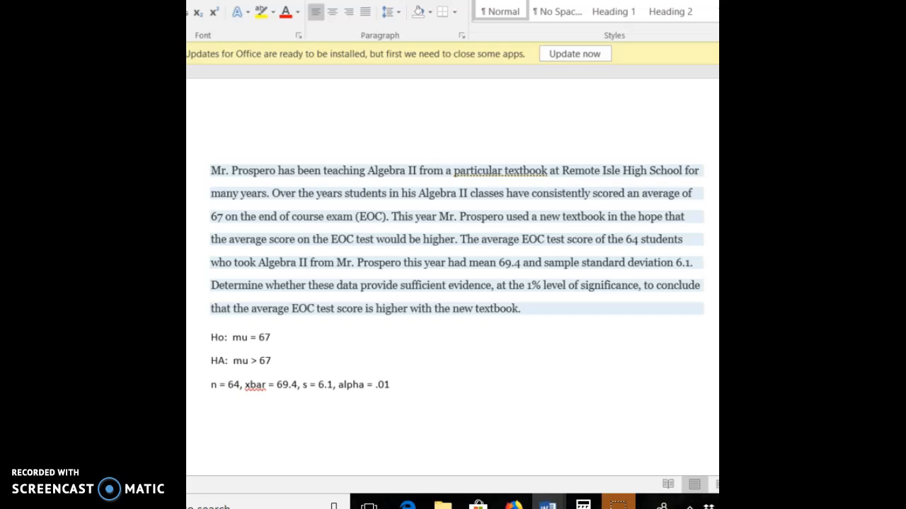
pyautogui.click(388, 384)
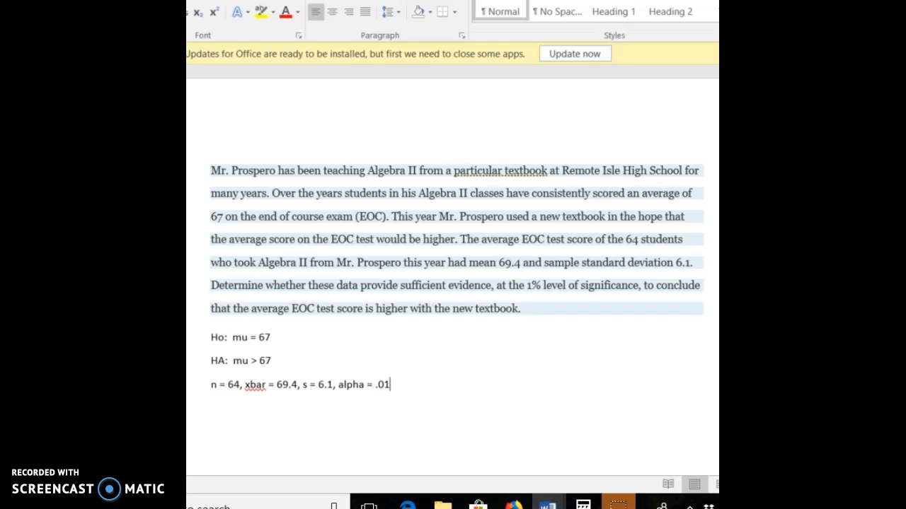
pyautogui.press('enter')
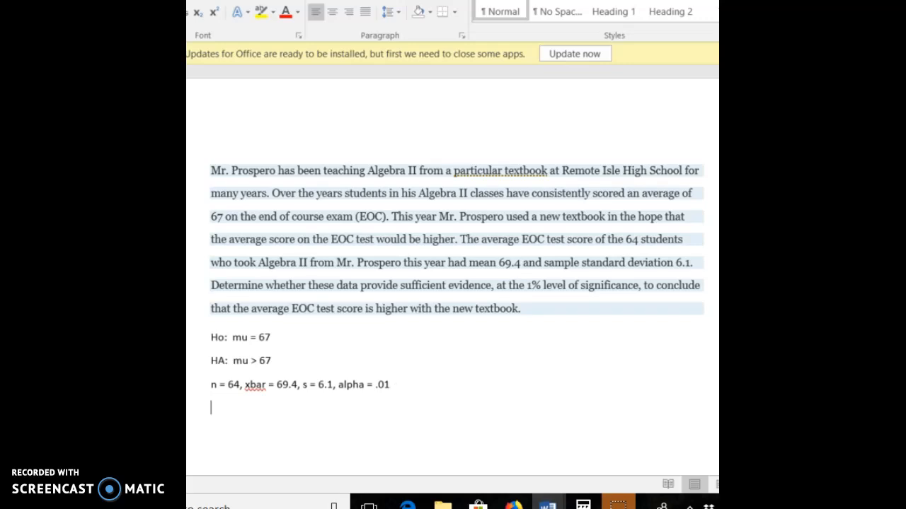
# Step: Type the z formula 'z = (69.4 – 67)/(6.1/square root(64))'
pyautogui.write('z =')
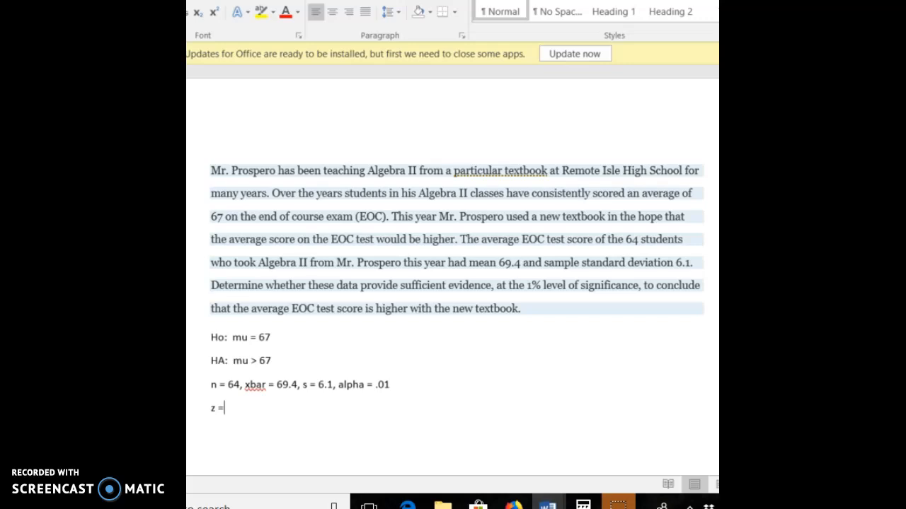
pyautogui.write('69')
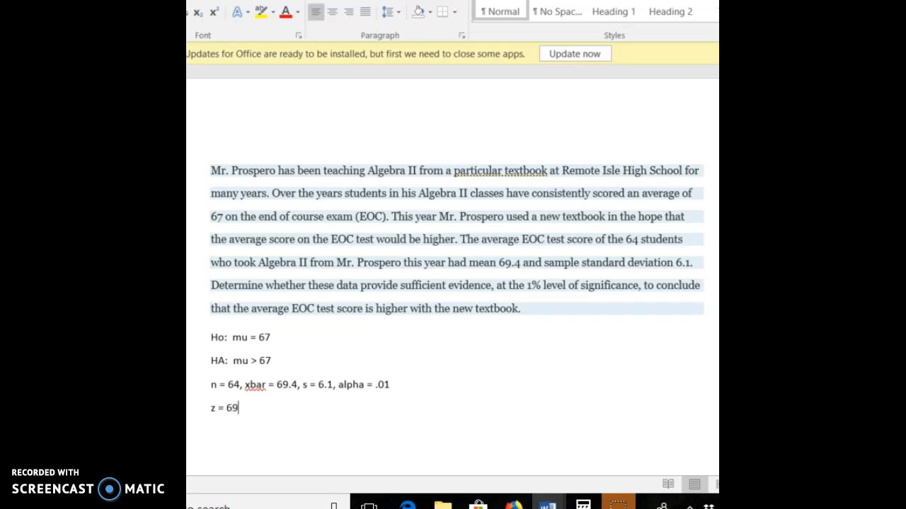
pyautogui.write('.4')
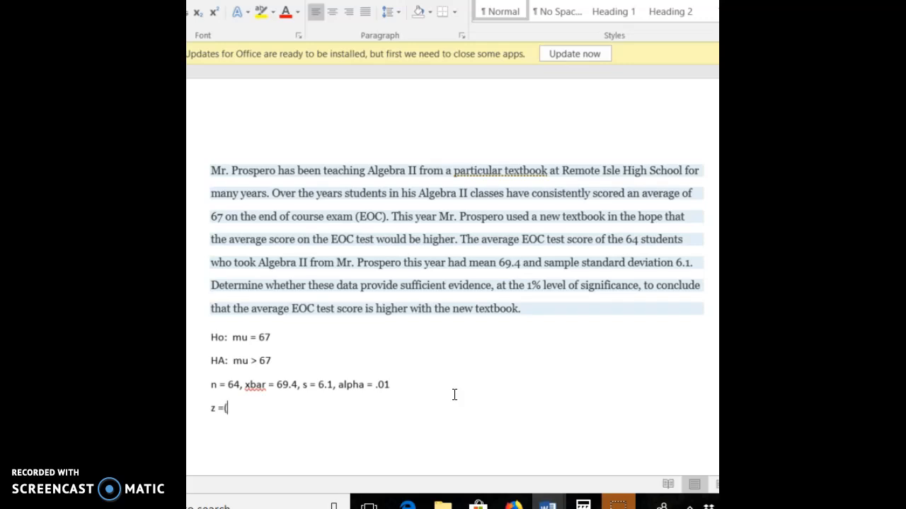
pyautogui.write('69.')
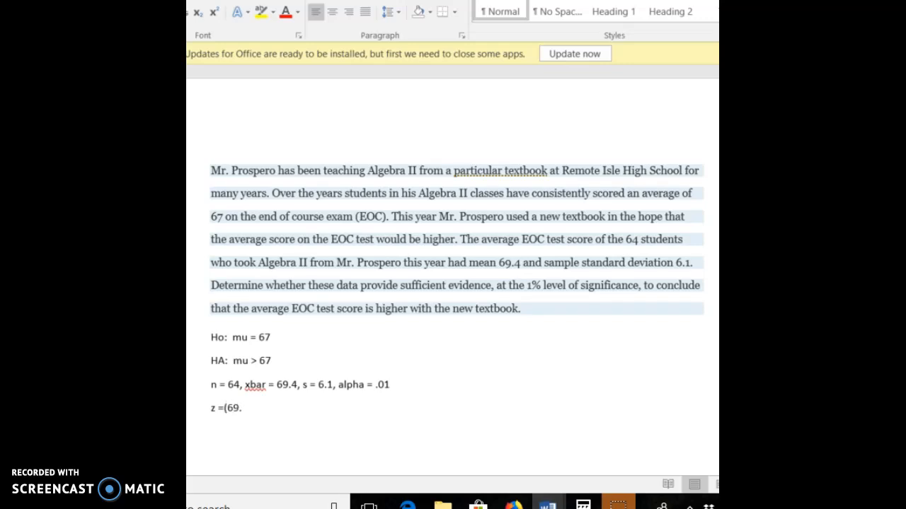
pyautogui.write('4 – 67)')
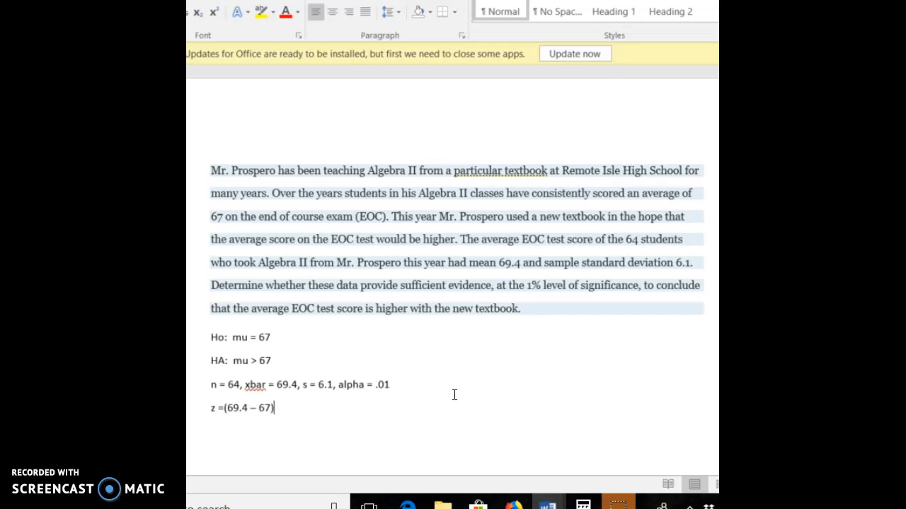
pyautogui.write('/')
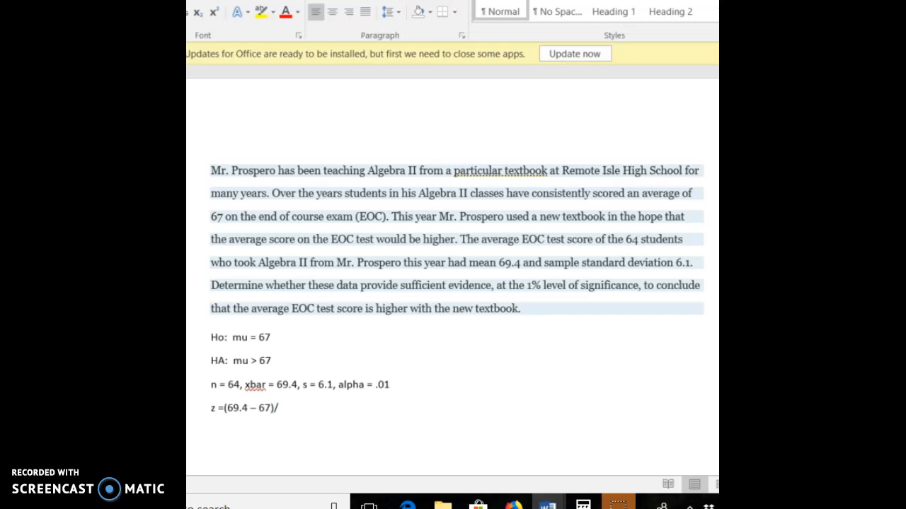
pyautogui.write('(6.1')
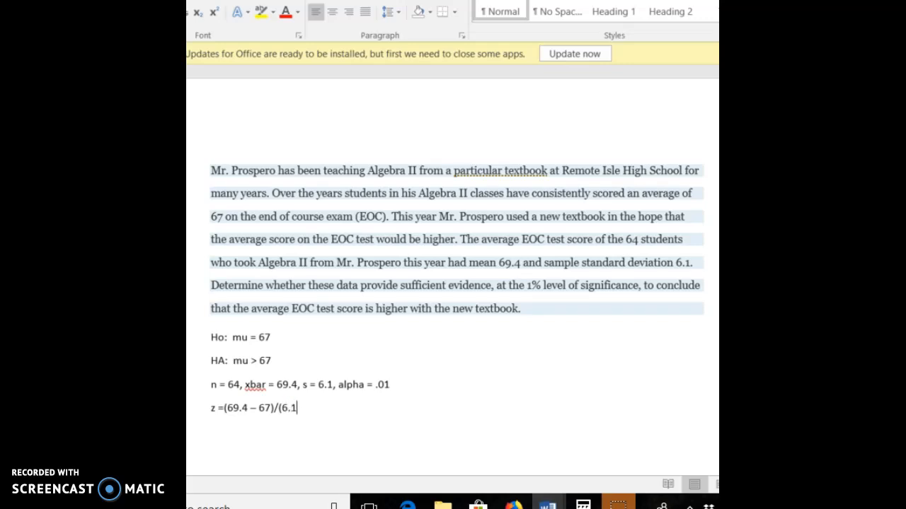
pyautogui.write('/')
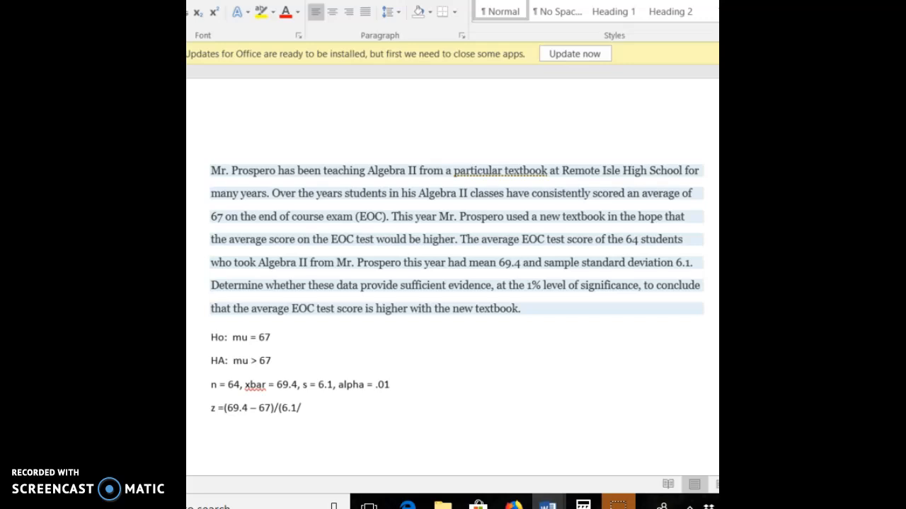
pyautogui.write('square')
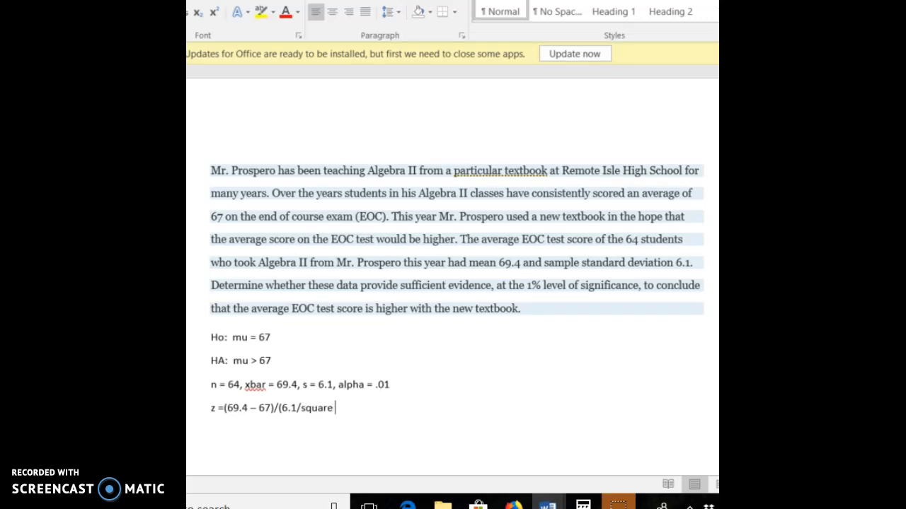
pyautogui.write('root(')
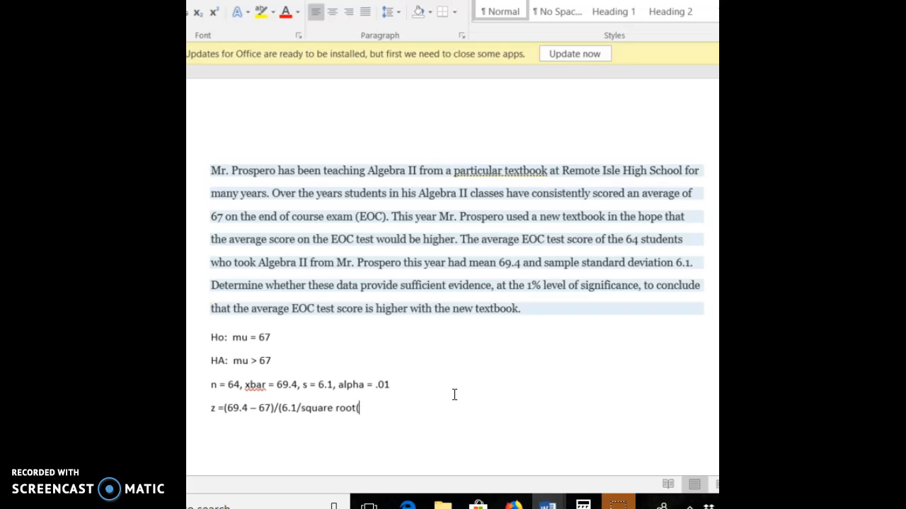
pyautogui.write('64)) =')
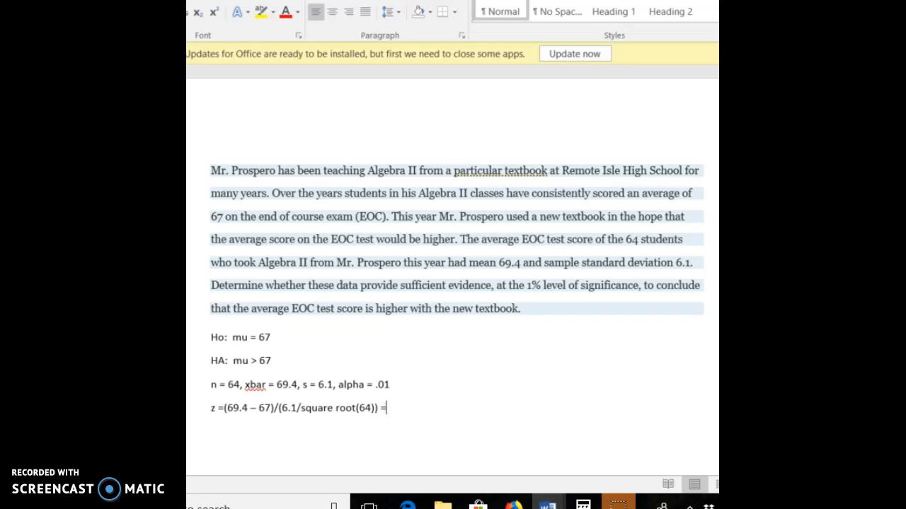
# Step: Finish the z line with '= 2.4/.7625 = 3.15'
pyautogui.write('2')
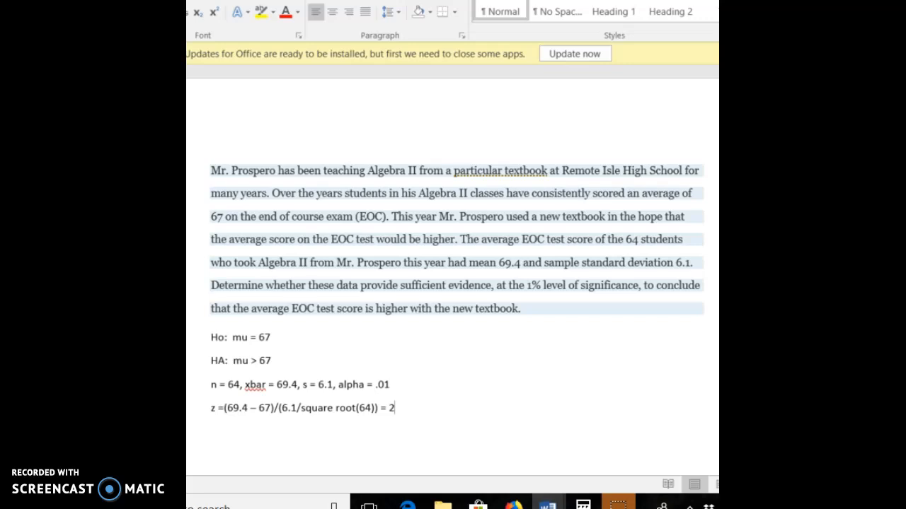
pyautogui.write('.4/')
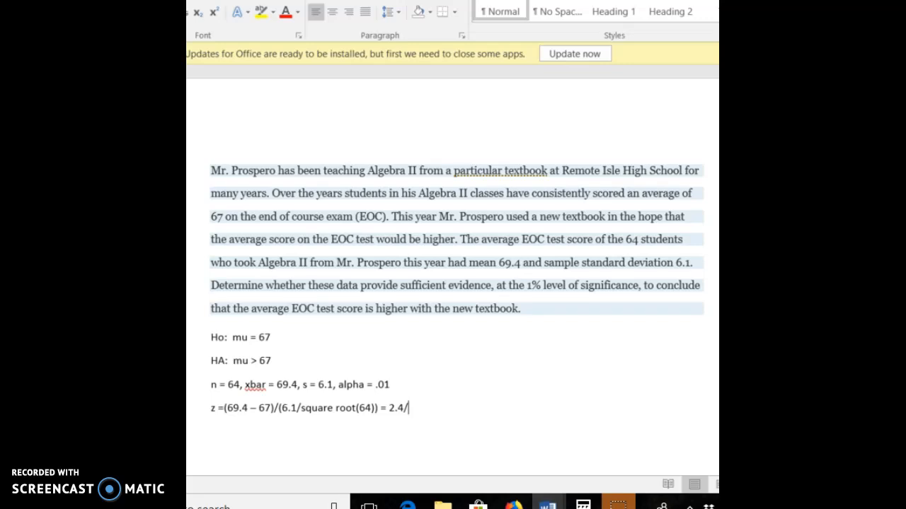
pyautogui.write('.7625 =')
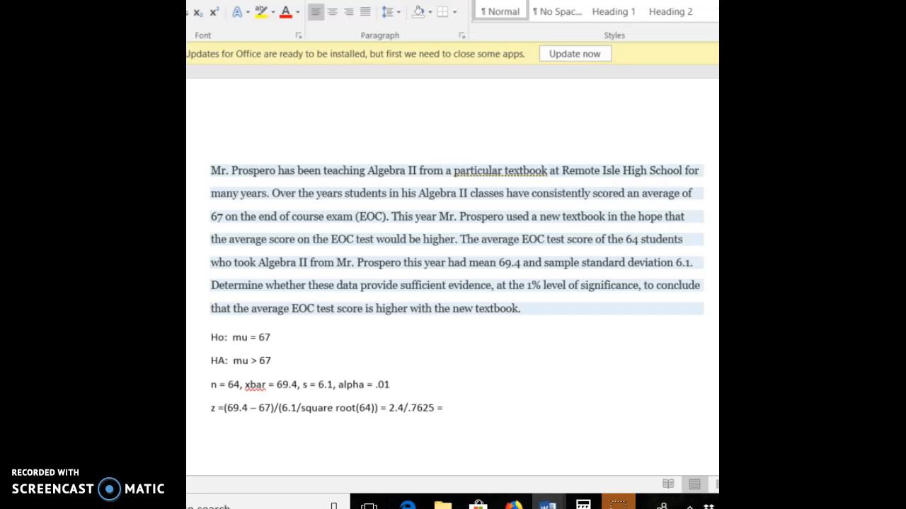
pyautogui.write('3.1')
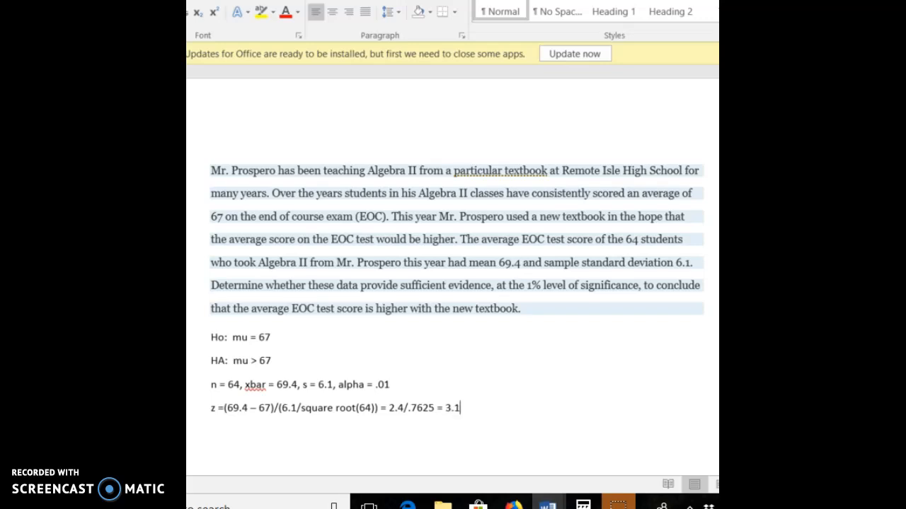
pyautogui.write('5')
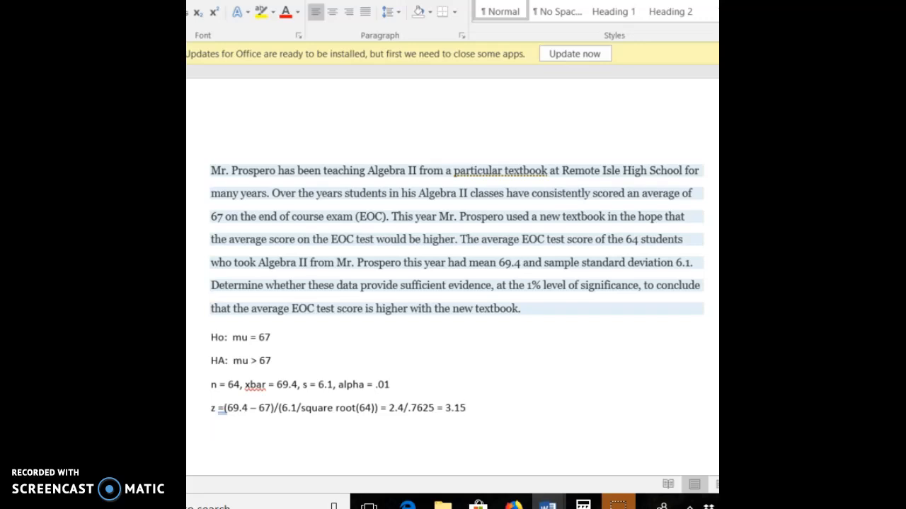
# Step: Type 'p-value = 1 -' on the line under the z-statistic
pyautogui.write('p')
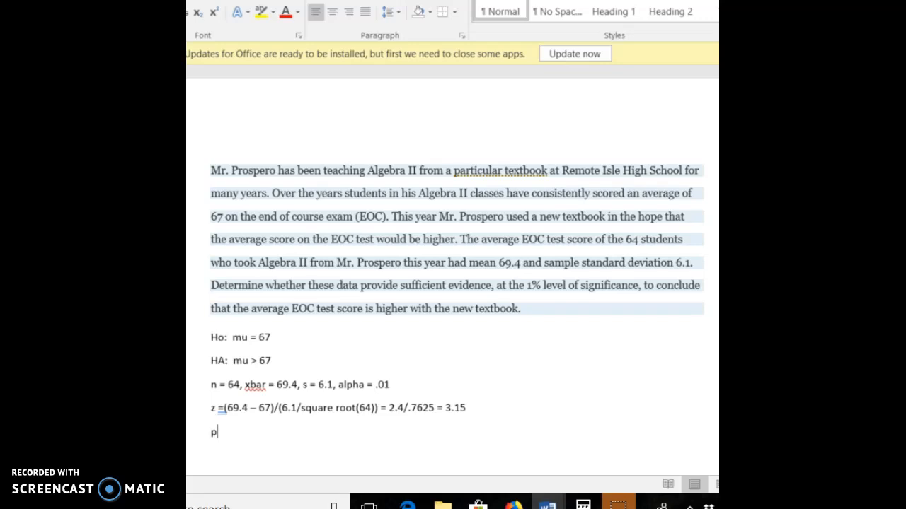
pyautogui.write('-value')
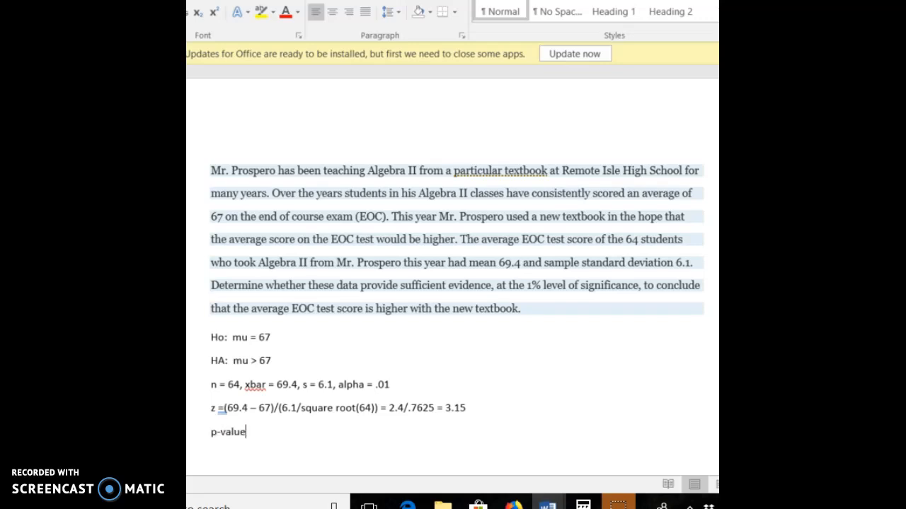
pyautogui.write('=')
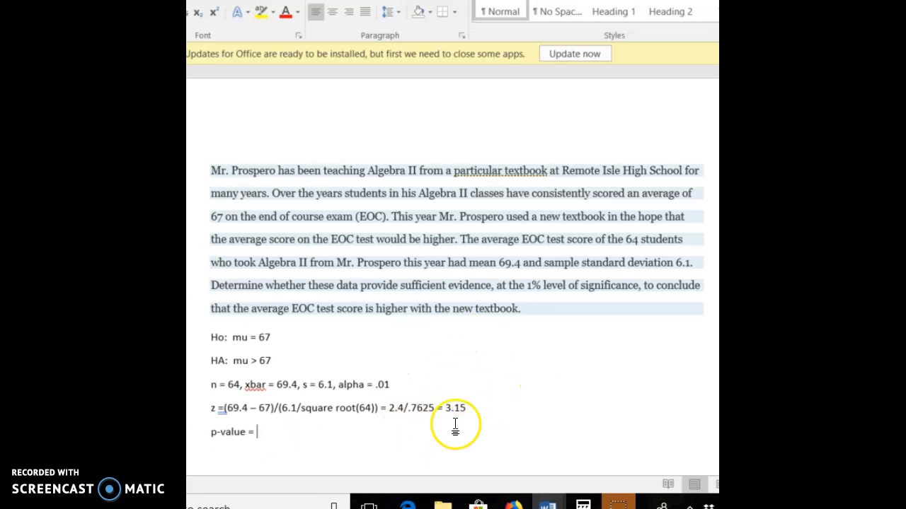
pyautogui.moveTo(481, 411)
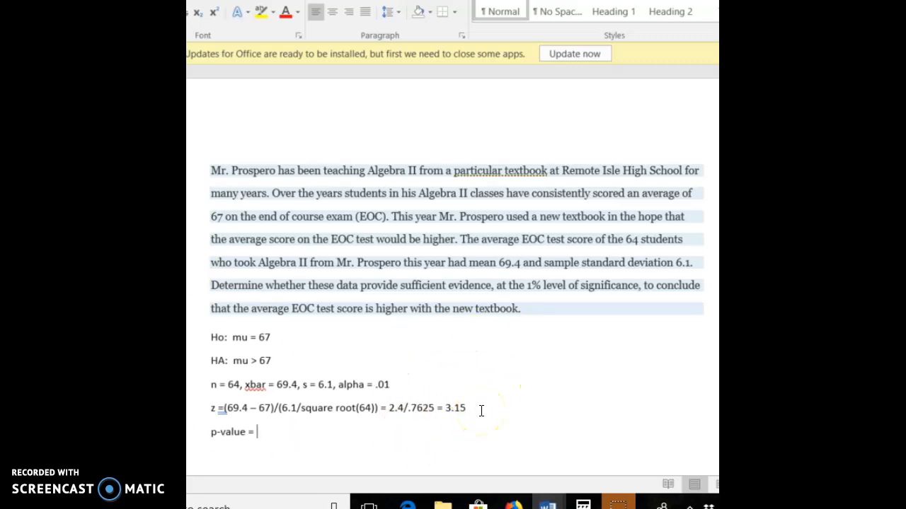
pyautogui.write('1 -')
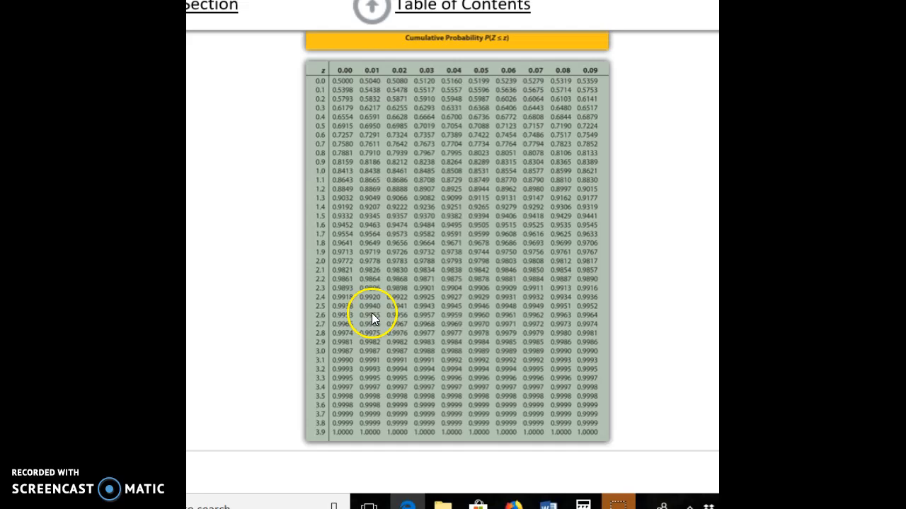
pyautogui.moveTo(485, 367)
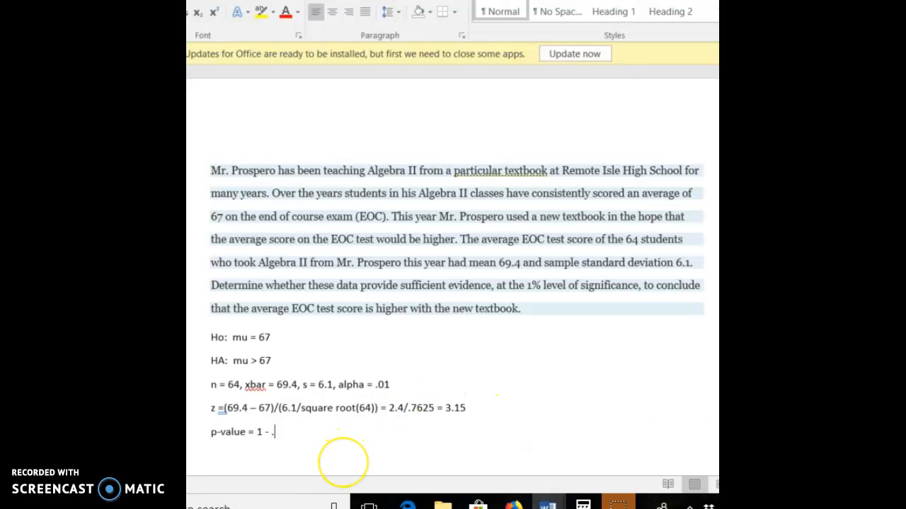
# Step: Append '.9992 = .0008' to the p-value line
pyautogui.write('.9992')
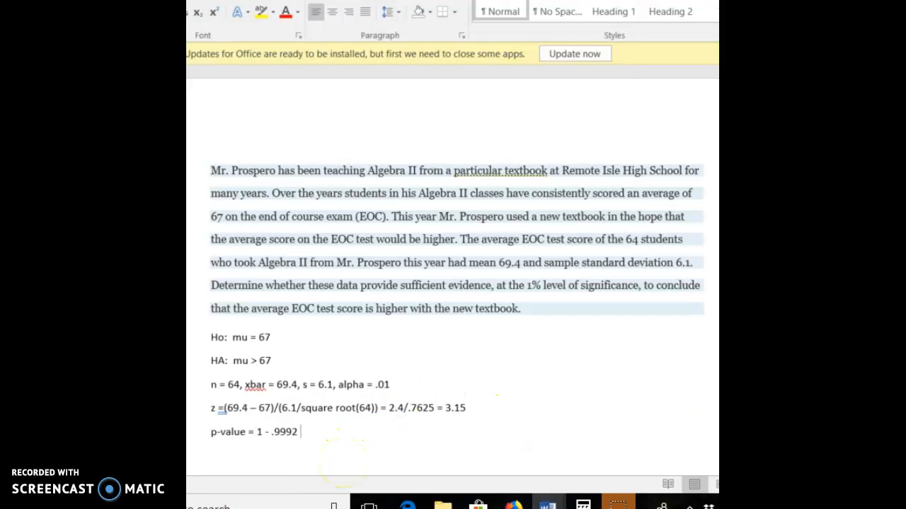
pyautogui.write('= .0')
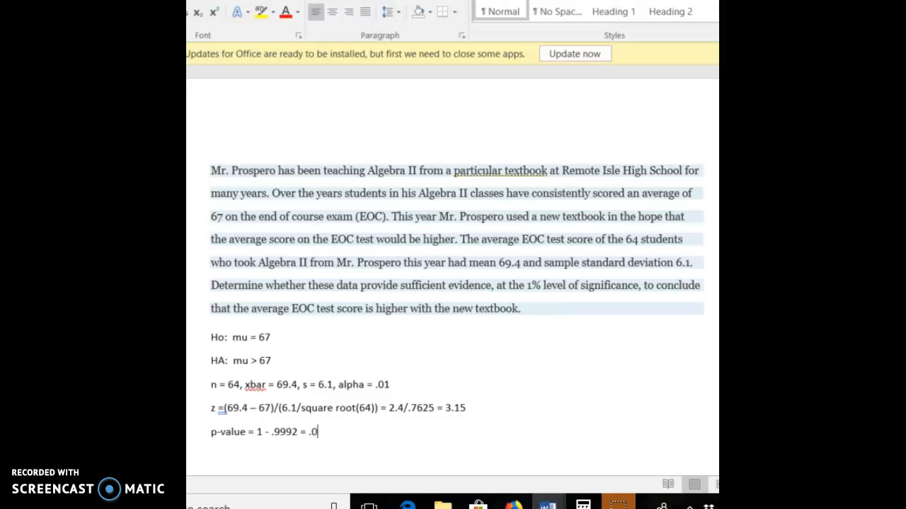
pyautogui.write('008')
pyautogui.write('If the p-')
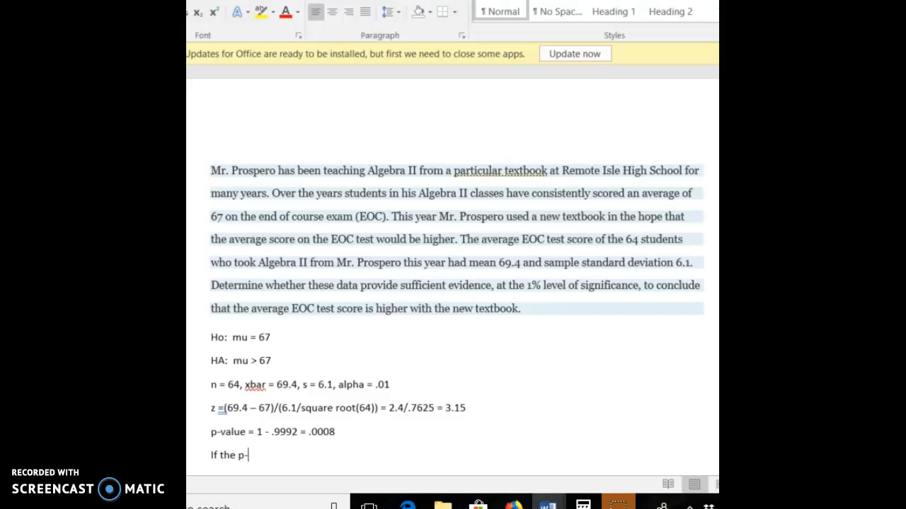
# Step: Type 'If the p-value is less than alpha, we can reject the null hypothesis'
pyautogui.write('value is les than a')
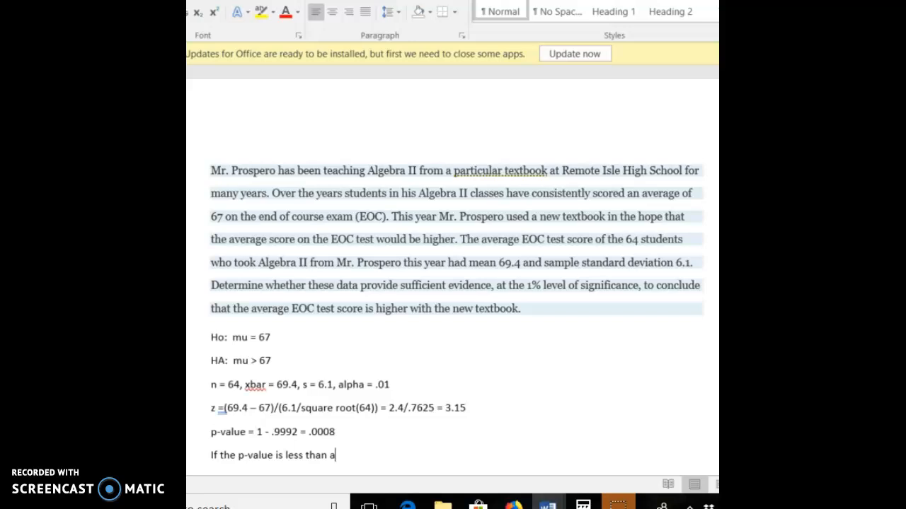
pyautogui.write('lpha, we can')
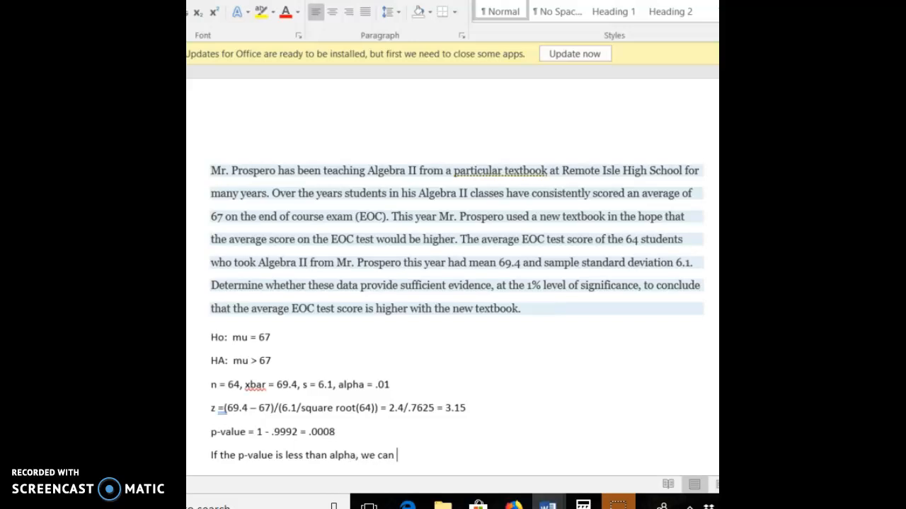
pyautogui.write('reject the null hy')
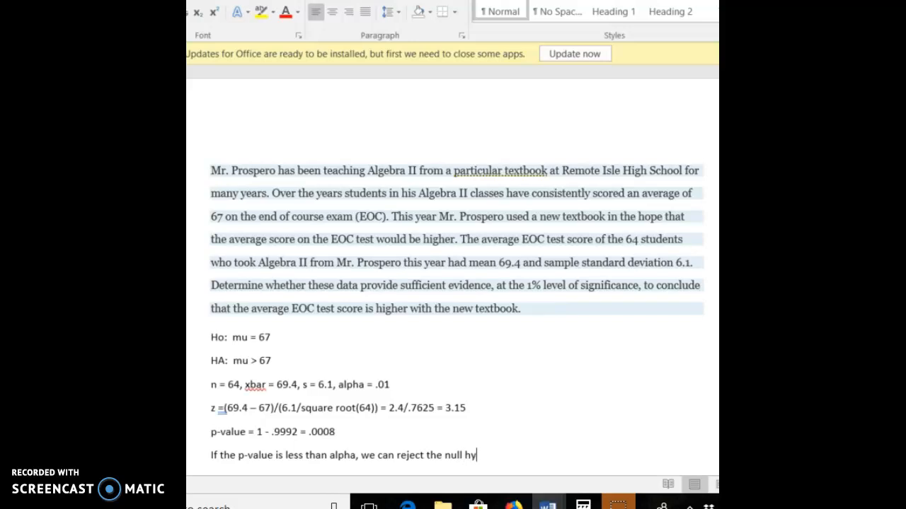
pyautogui.write('pothesis')
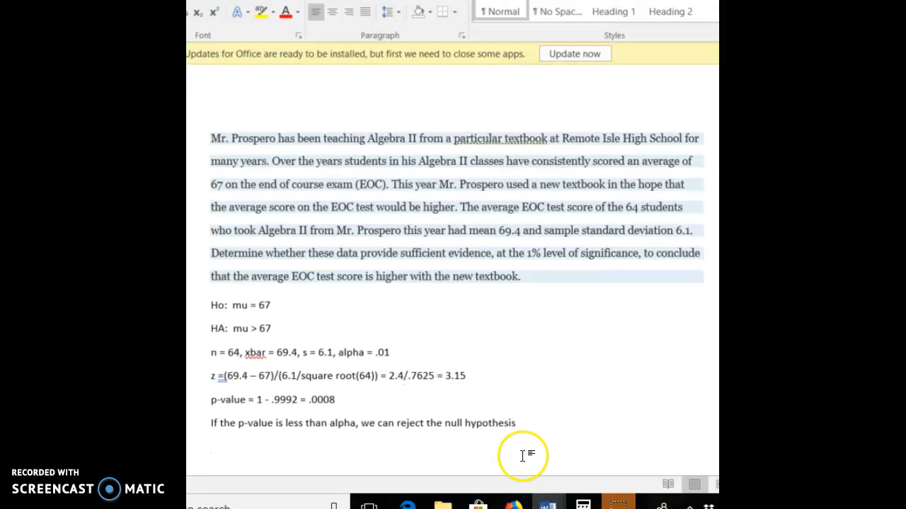
# Step: Type the decision line 'We reject the null hypothesis'
pyautogui.write('We reject')
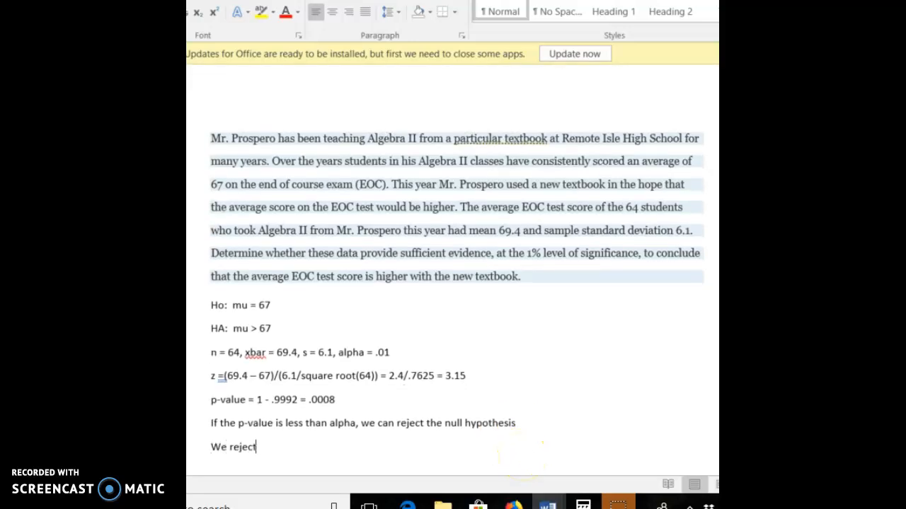
pyautogui.write('the null hypothe')
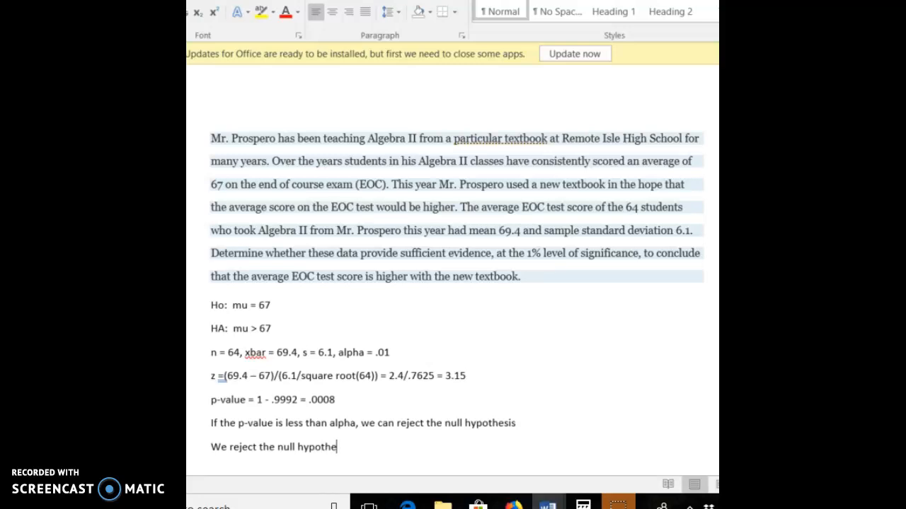
pyautogui.write('sis')
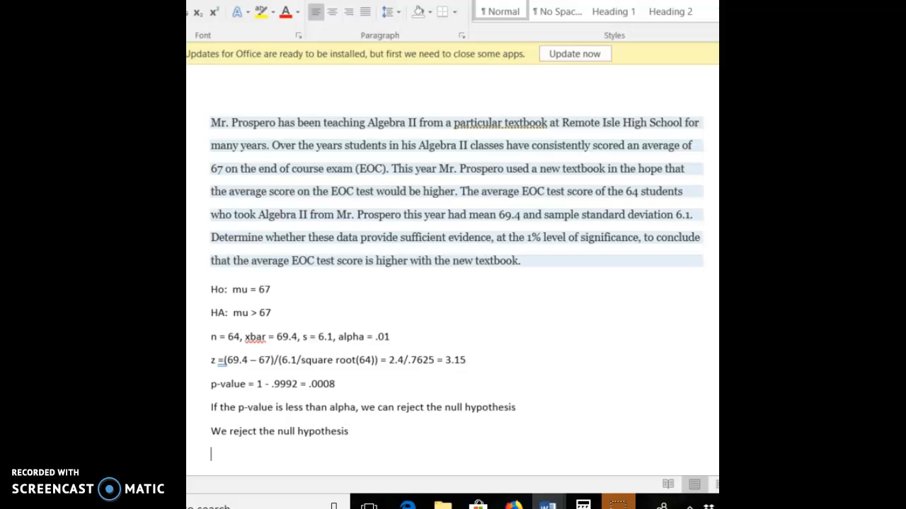
# Step: Type 'There is significant evidence (p - value = .0008) to reject the null-hypothesis in favor of the alternate.'
pyautogui.write('Thre')
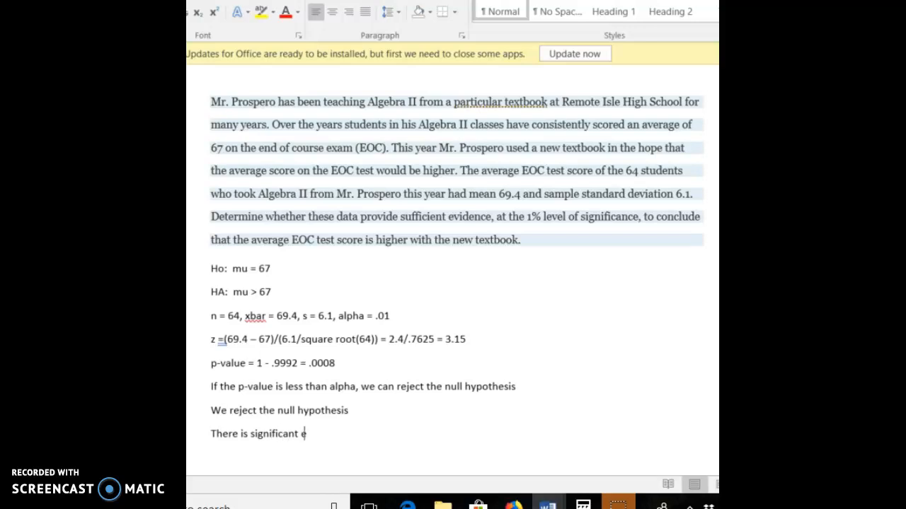
pyautogui.write('vidence')
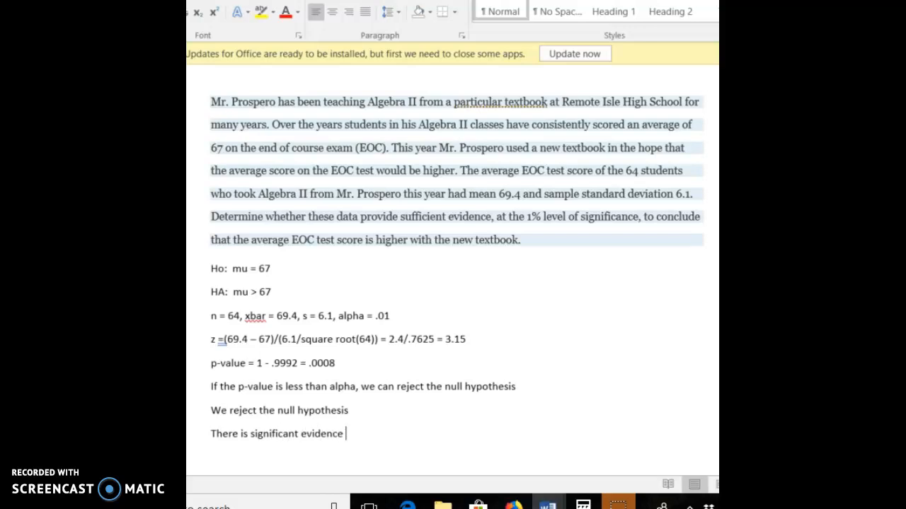
pyautogui.write('(p - value =')
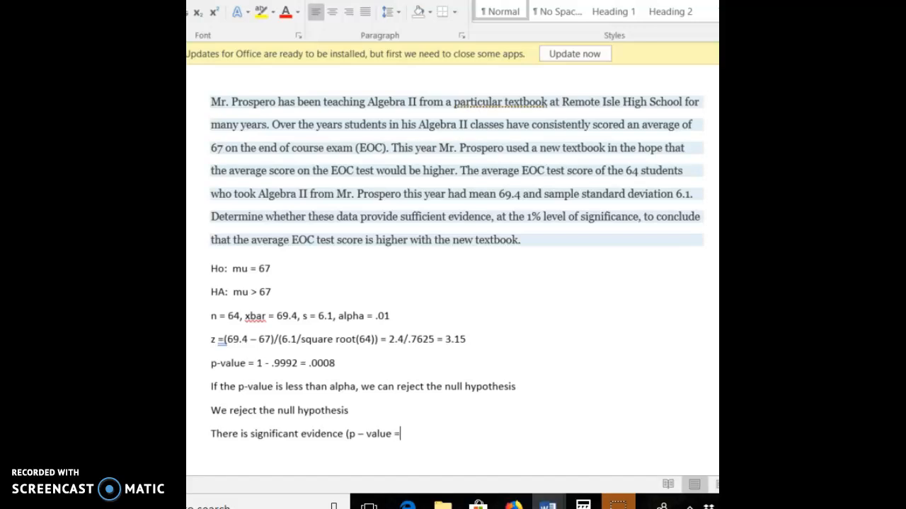
pyautogui.write('.000')
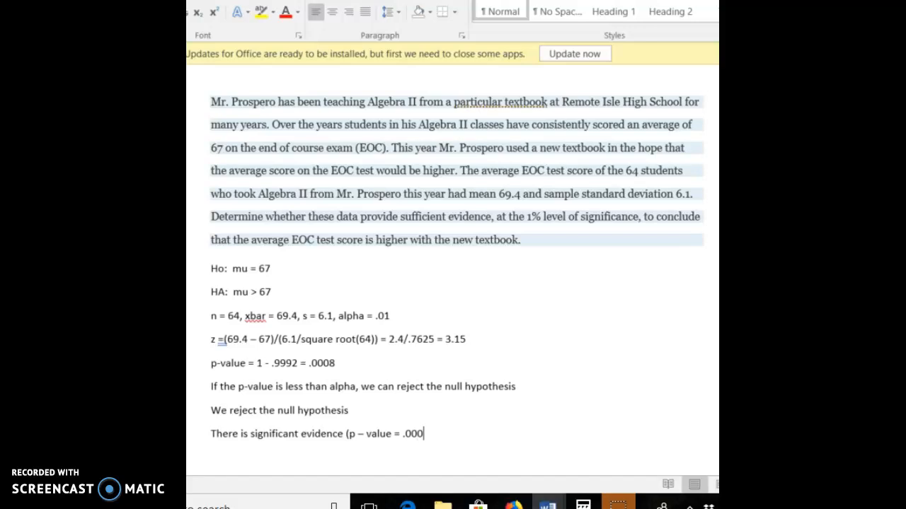
pyautogui.write('8) to reject the null')
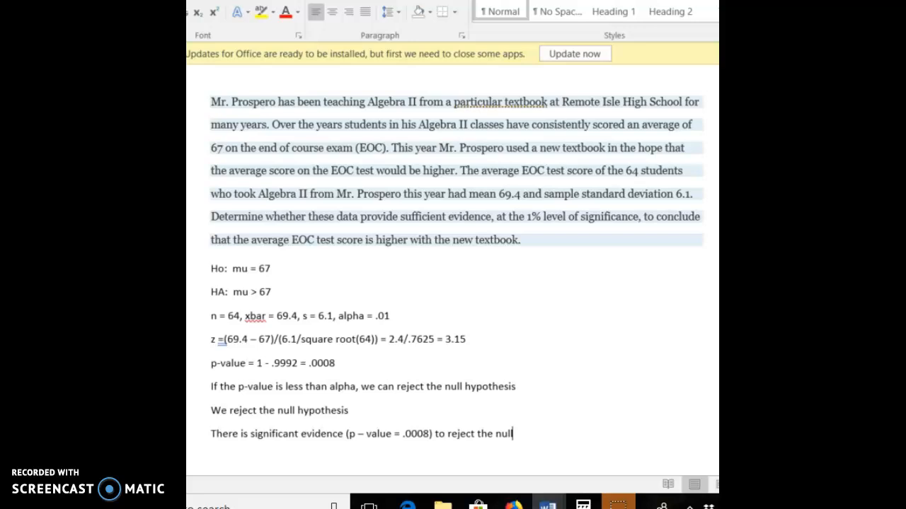
pyautogui.write('-hypothesis in favor of the alternat')
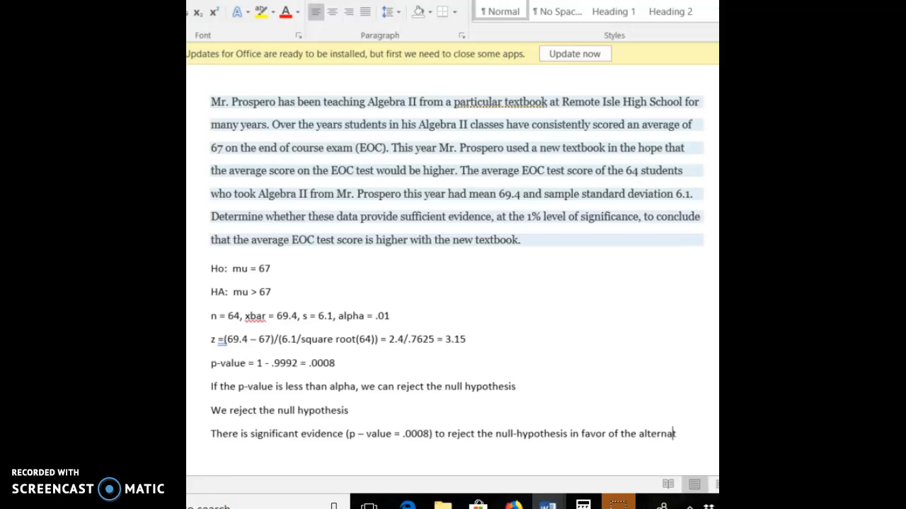
pyautogui.write('e.')
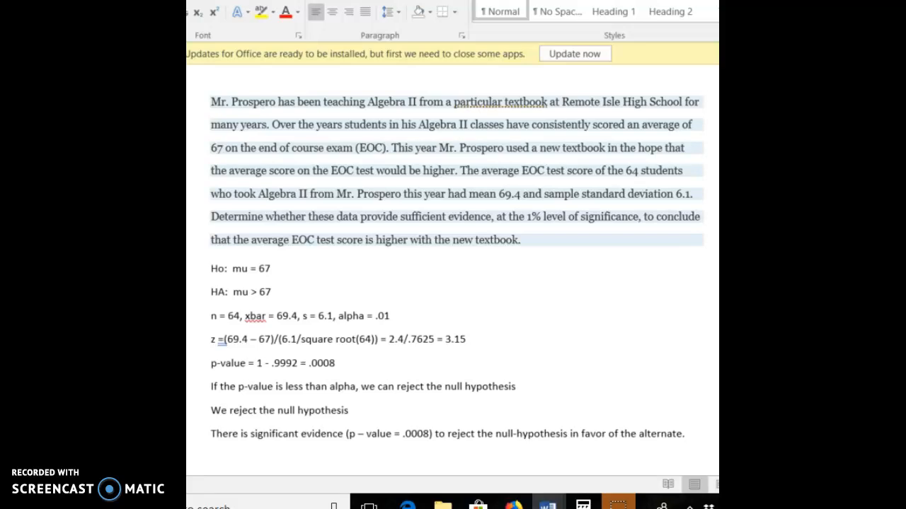
# Step: Begin the sentence 'It appears that Mr. Prospero's new textbook yield'
pyautogui.write('It')
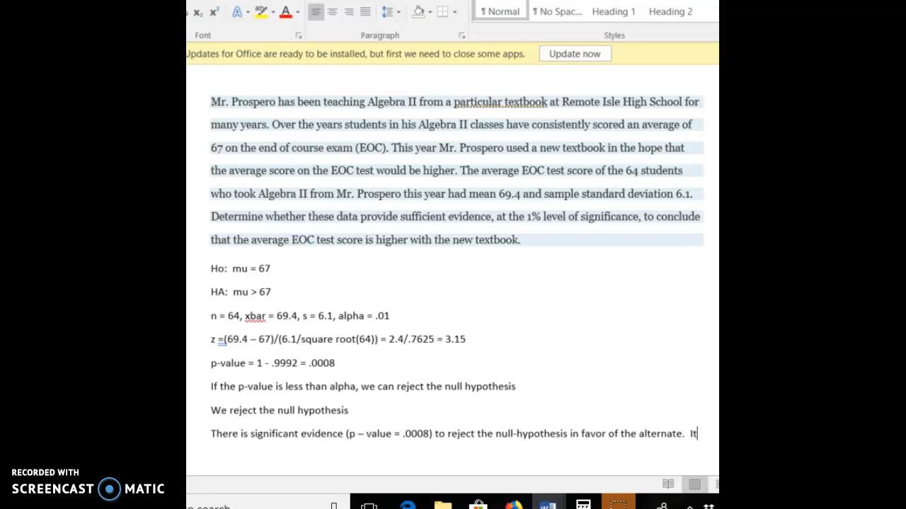
pyautogui.write('appears that')
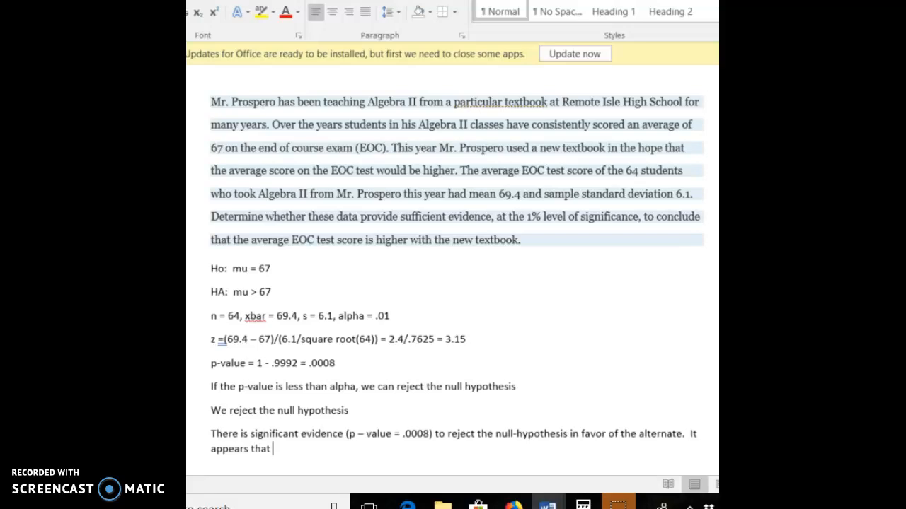
pyautogui.write('Mr. Pro')
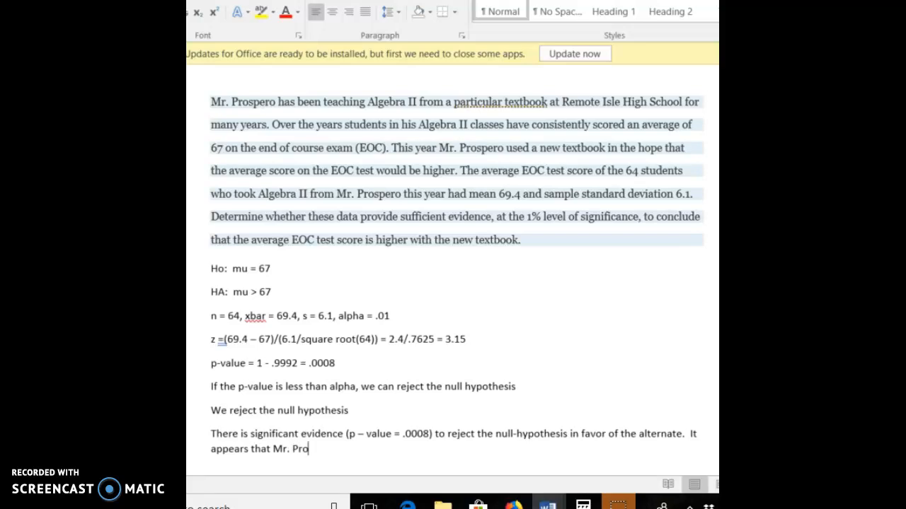
pyautogui.write("spero's")
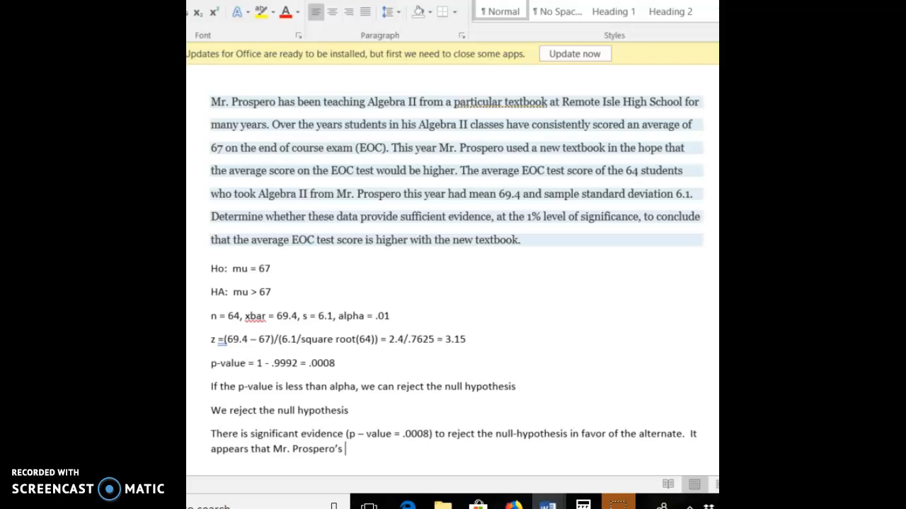
pyautogui.write('new textbook')
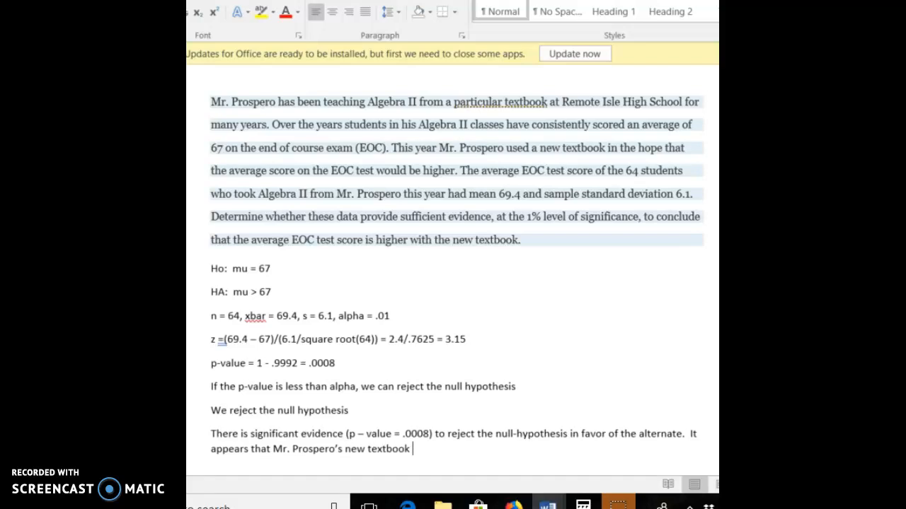
pyautogui.write('yield')
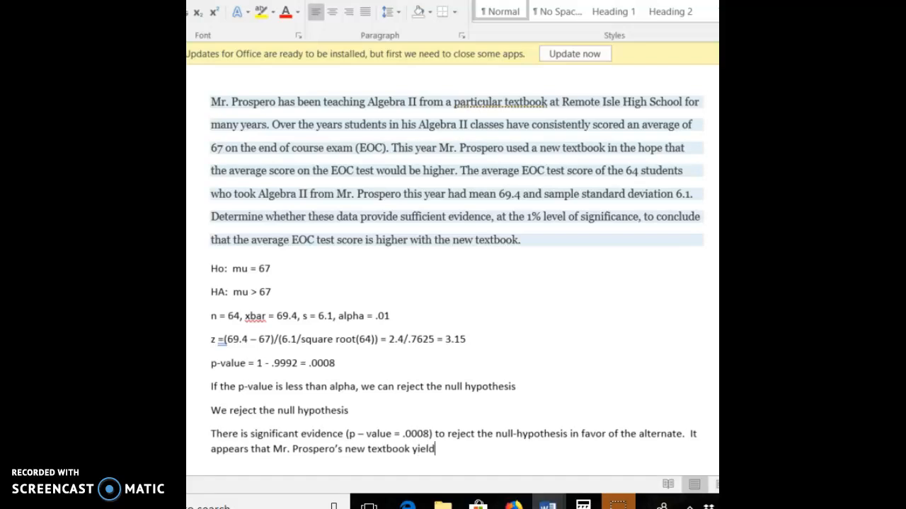